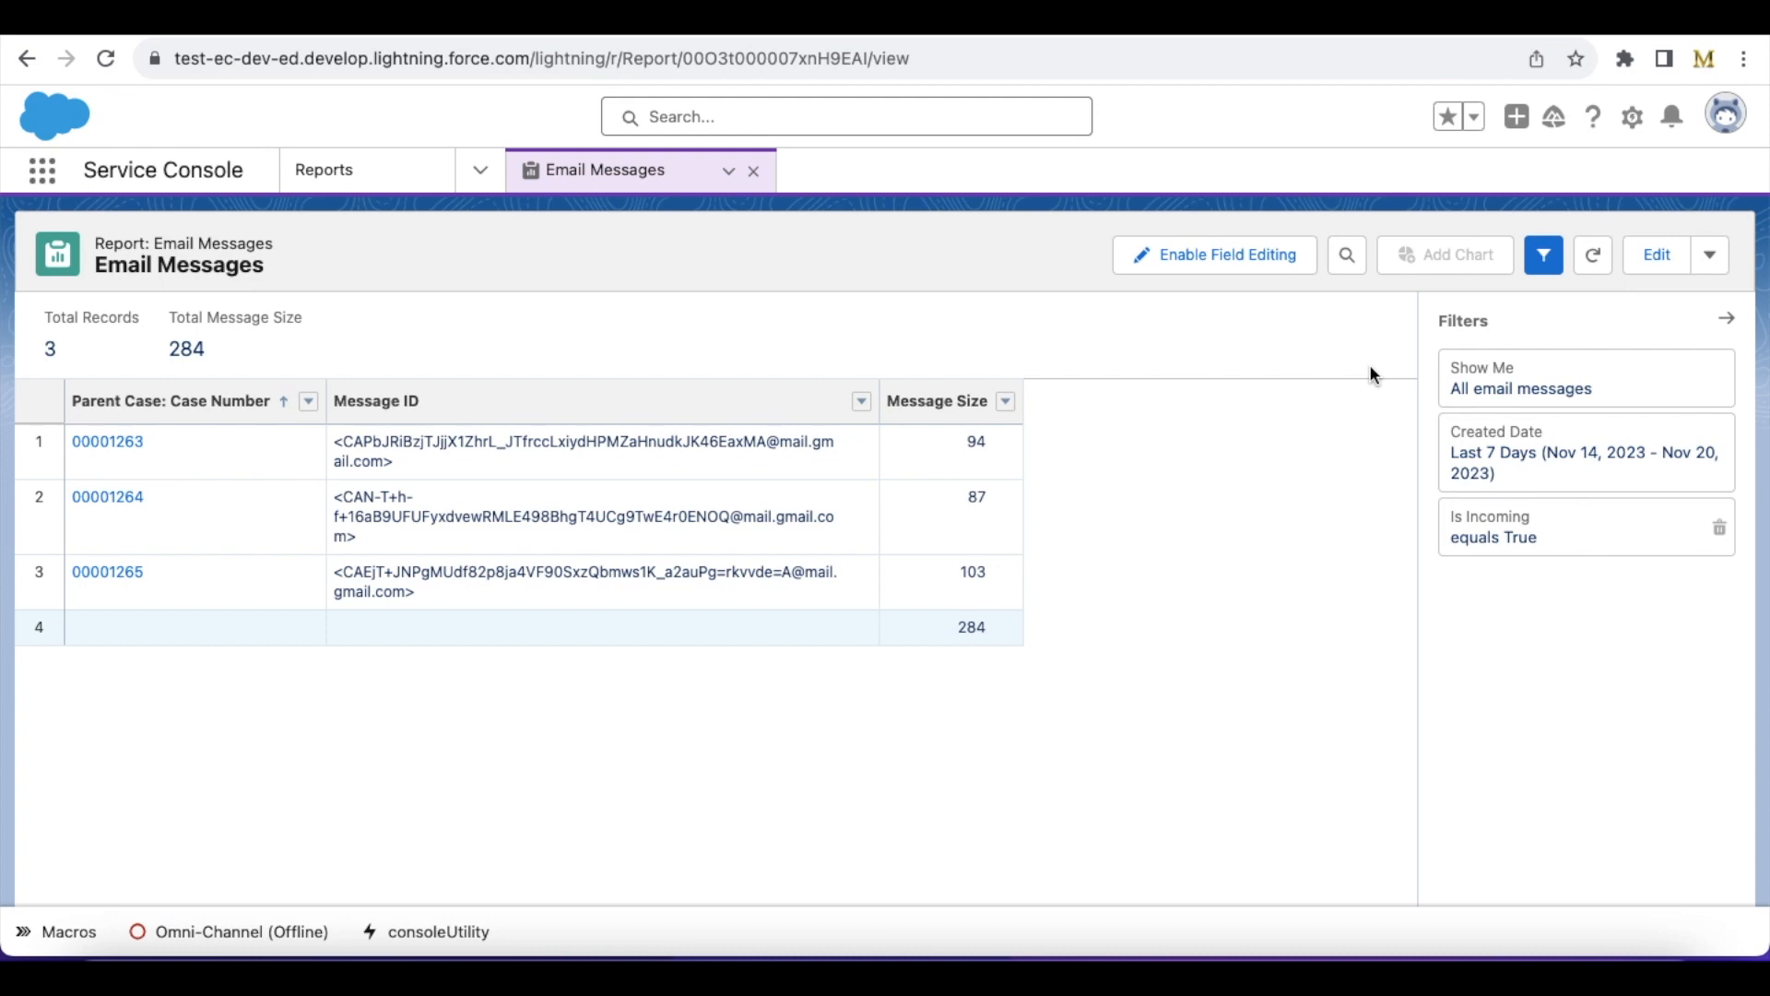
mouse_move(835, 258)
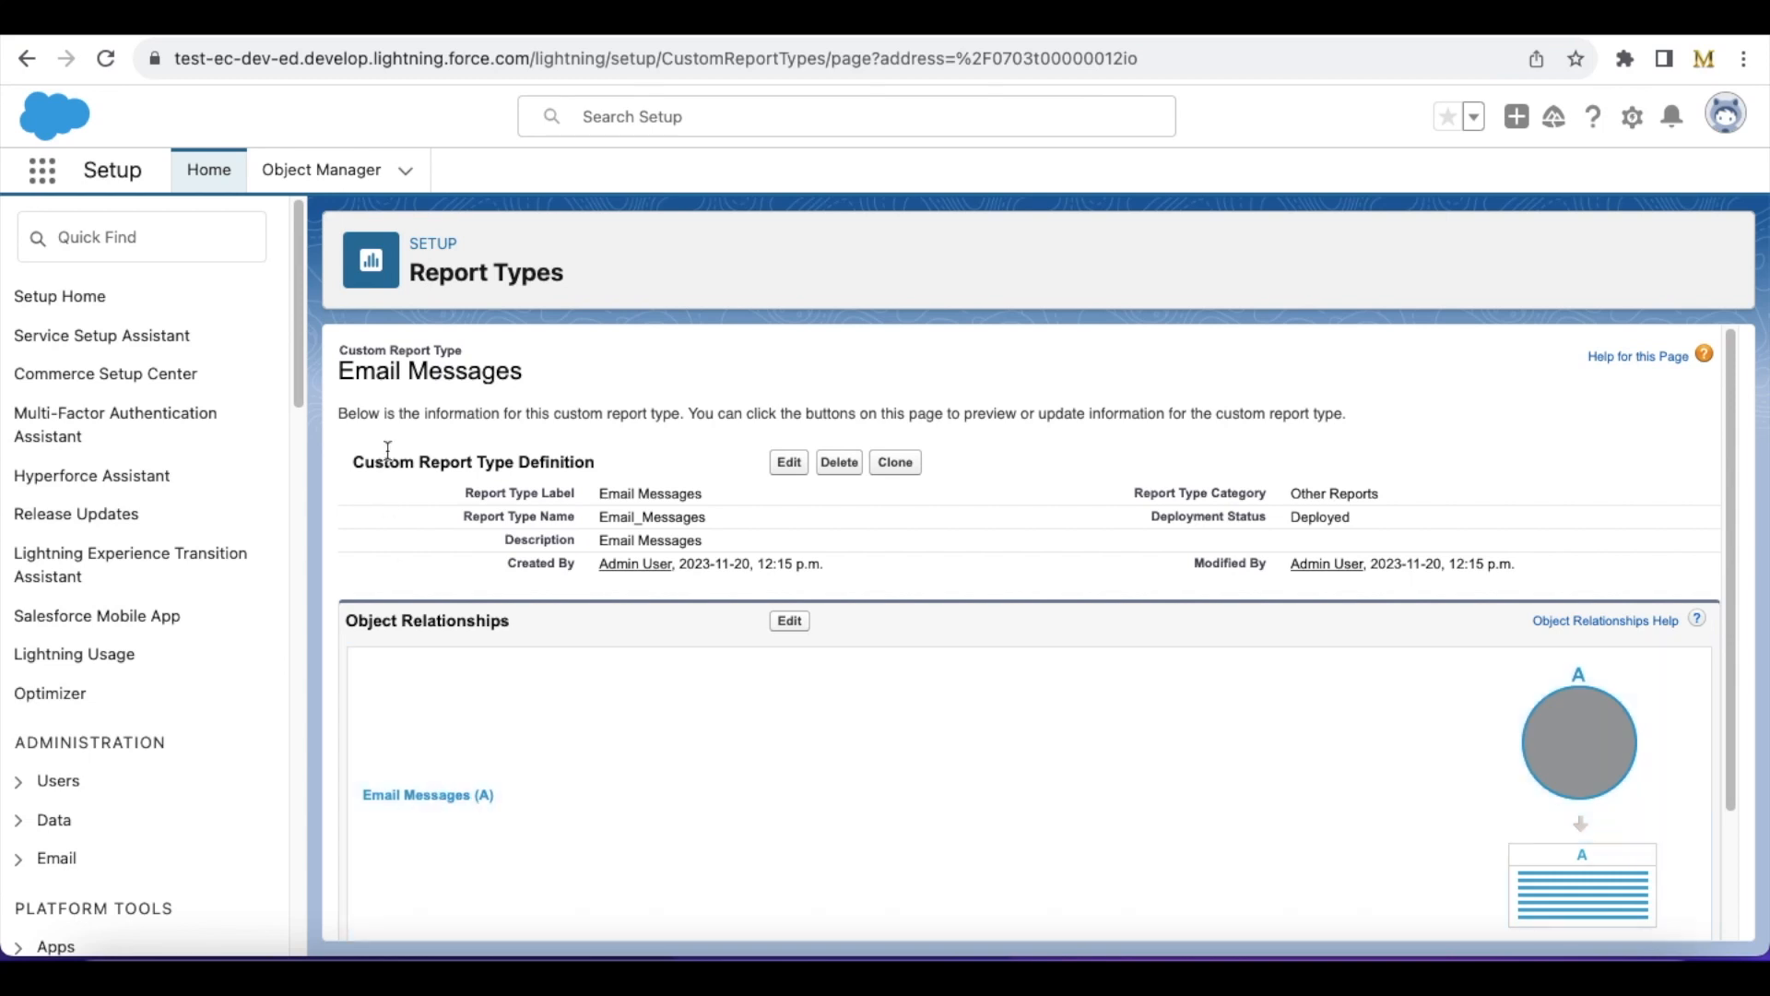
Step: Review the Email Messages report type's object relationships and available fields in Setup
double_click(398, 350)
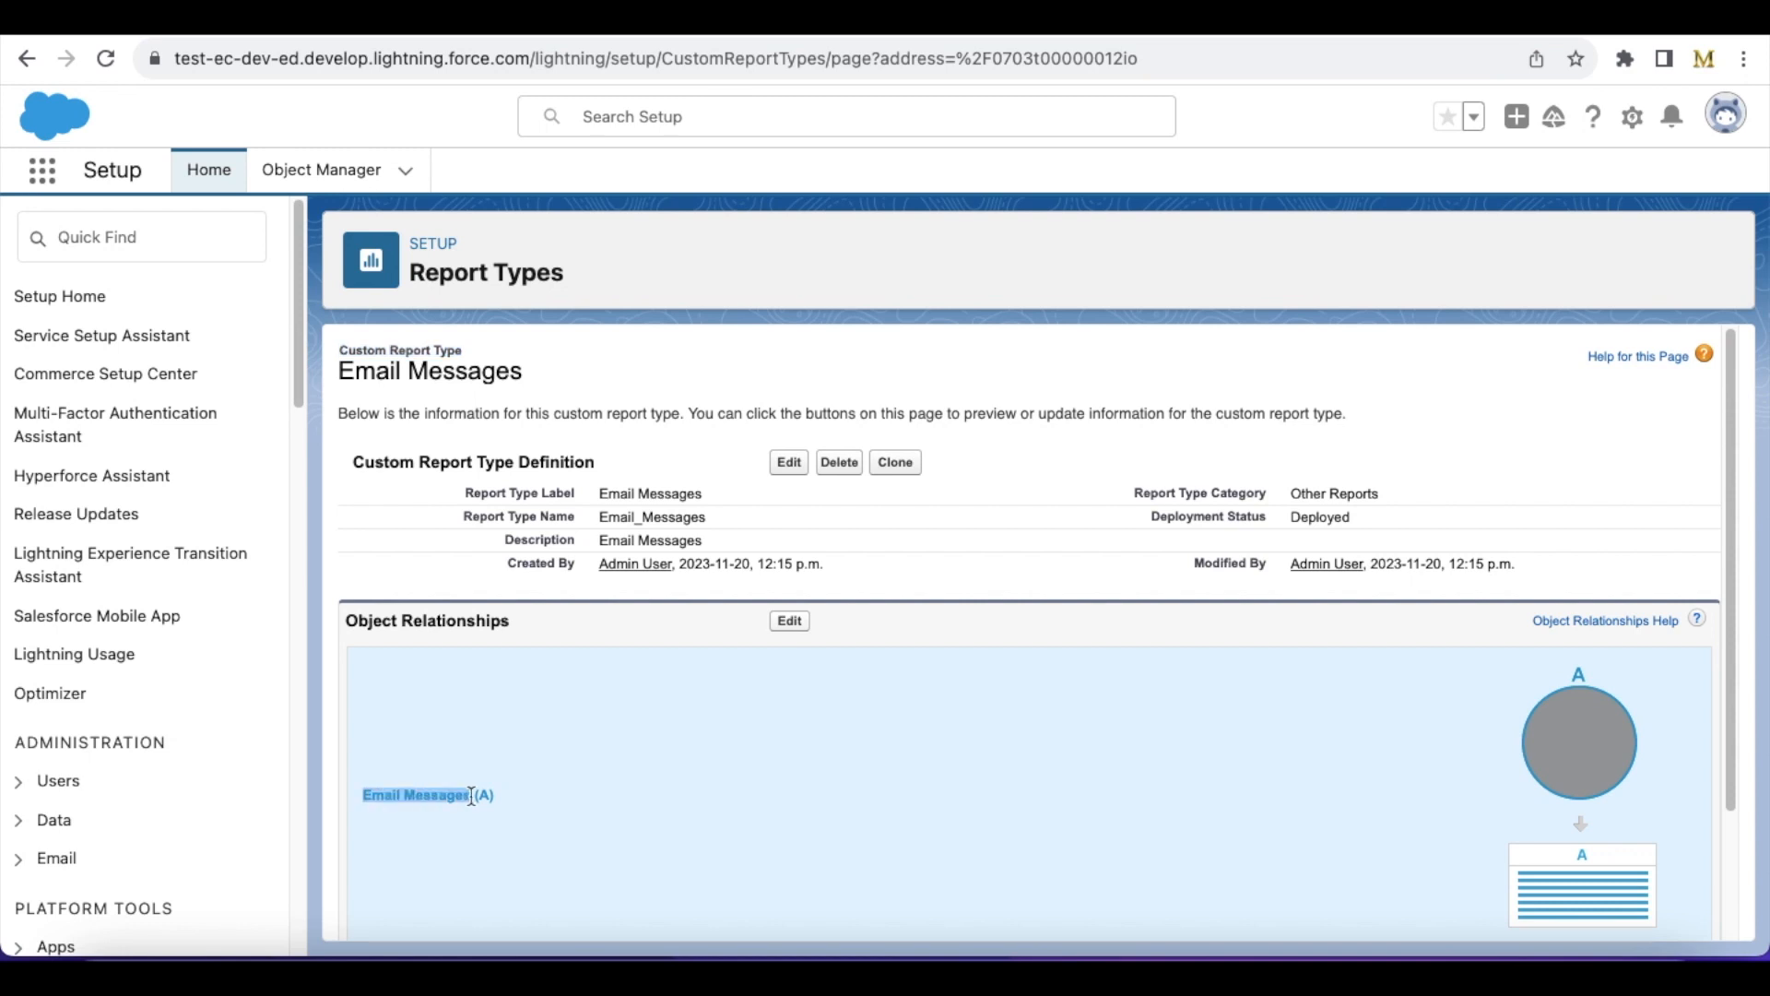
scroll(down, 3)
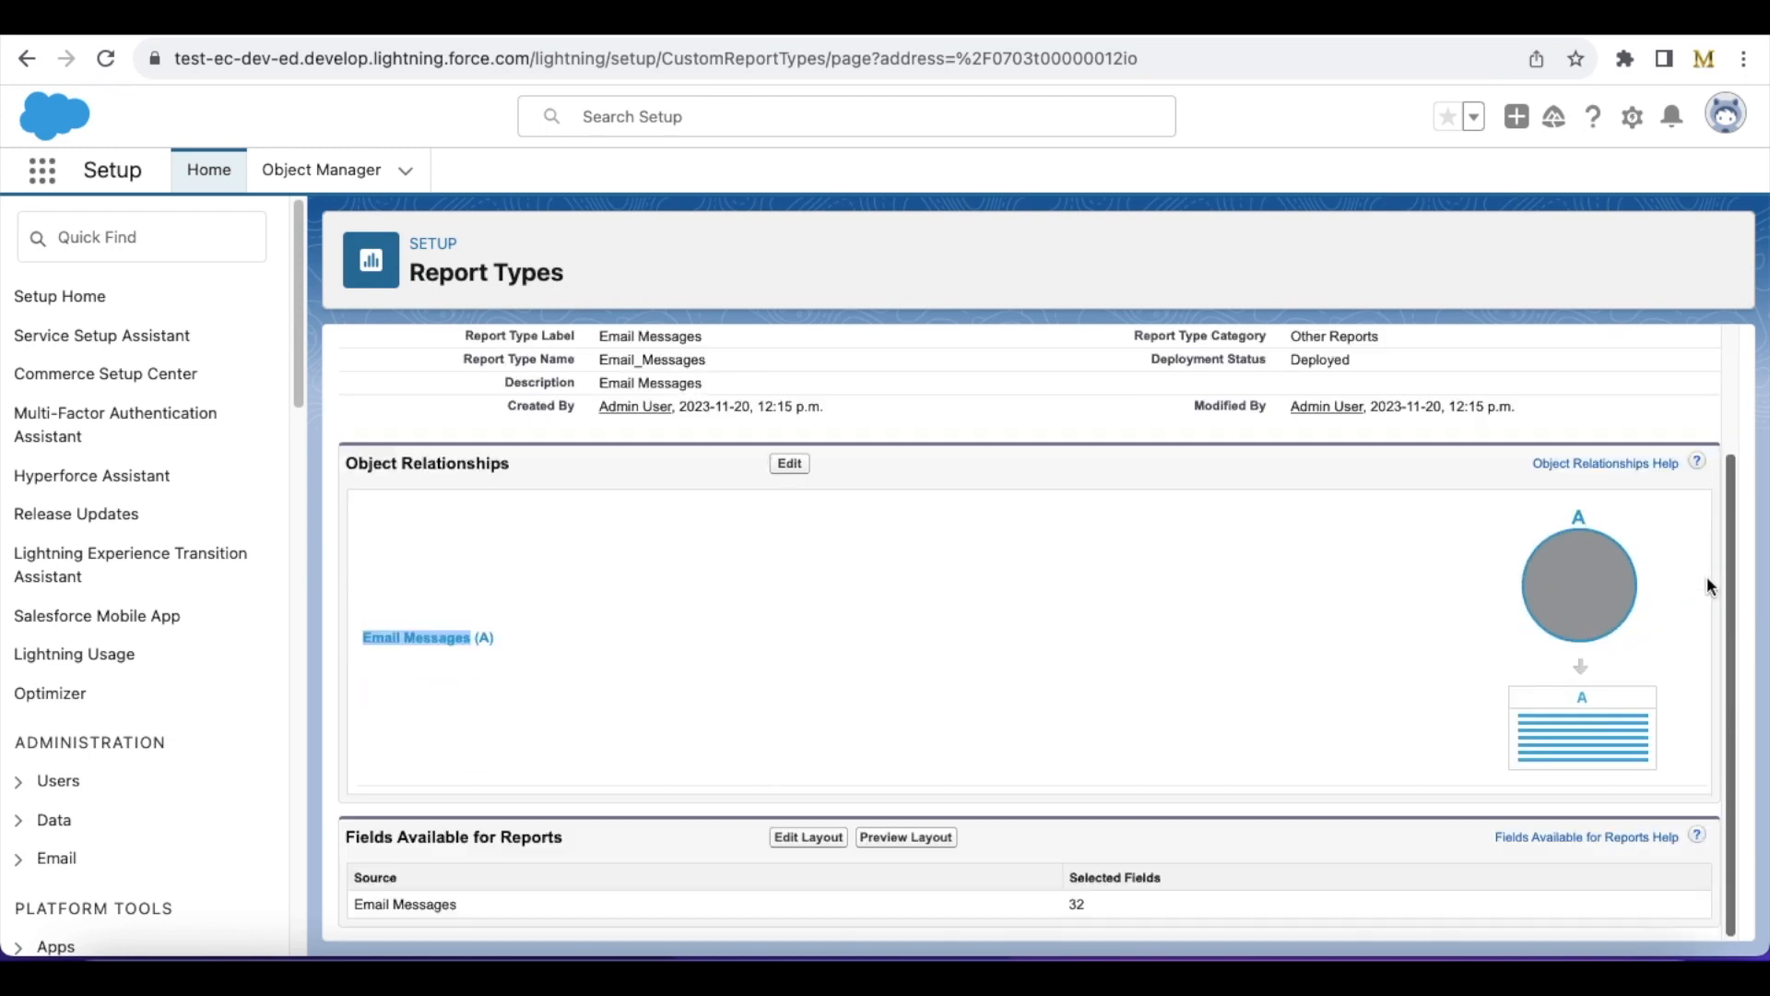
mouse_move(426, 800)
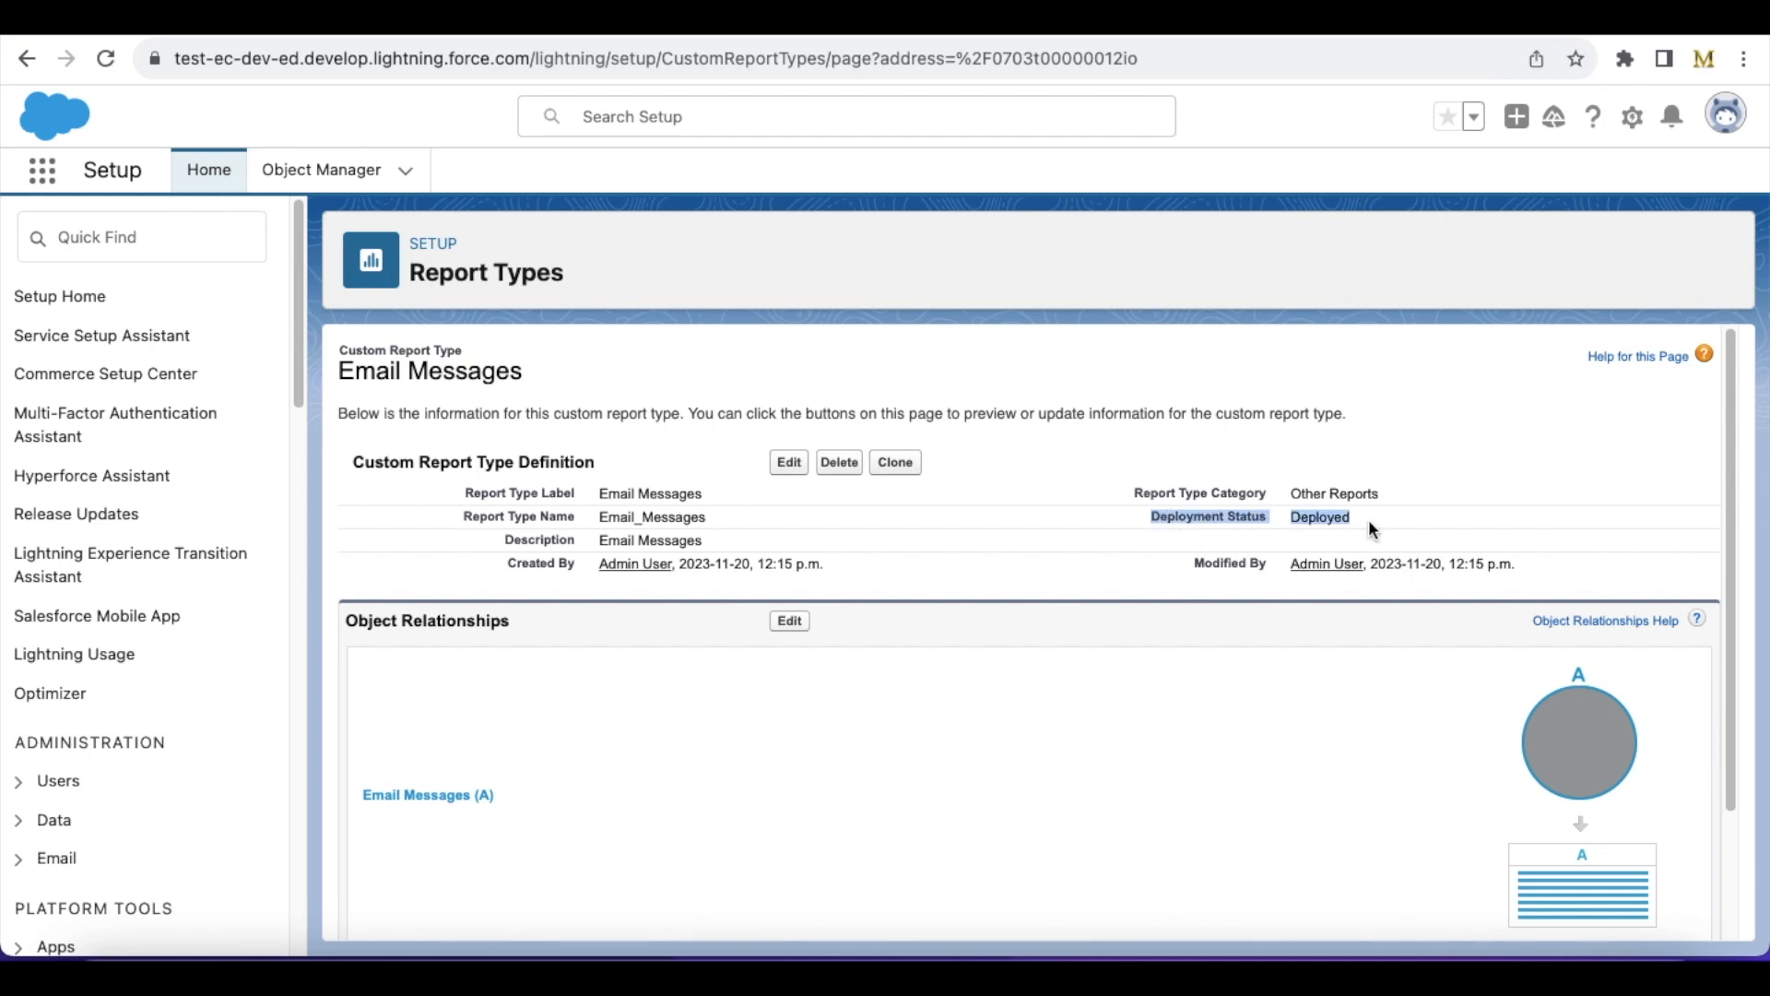
mouse_move(1075, 546)
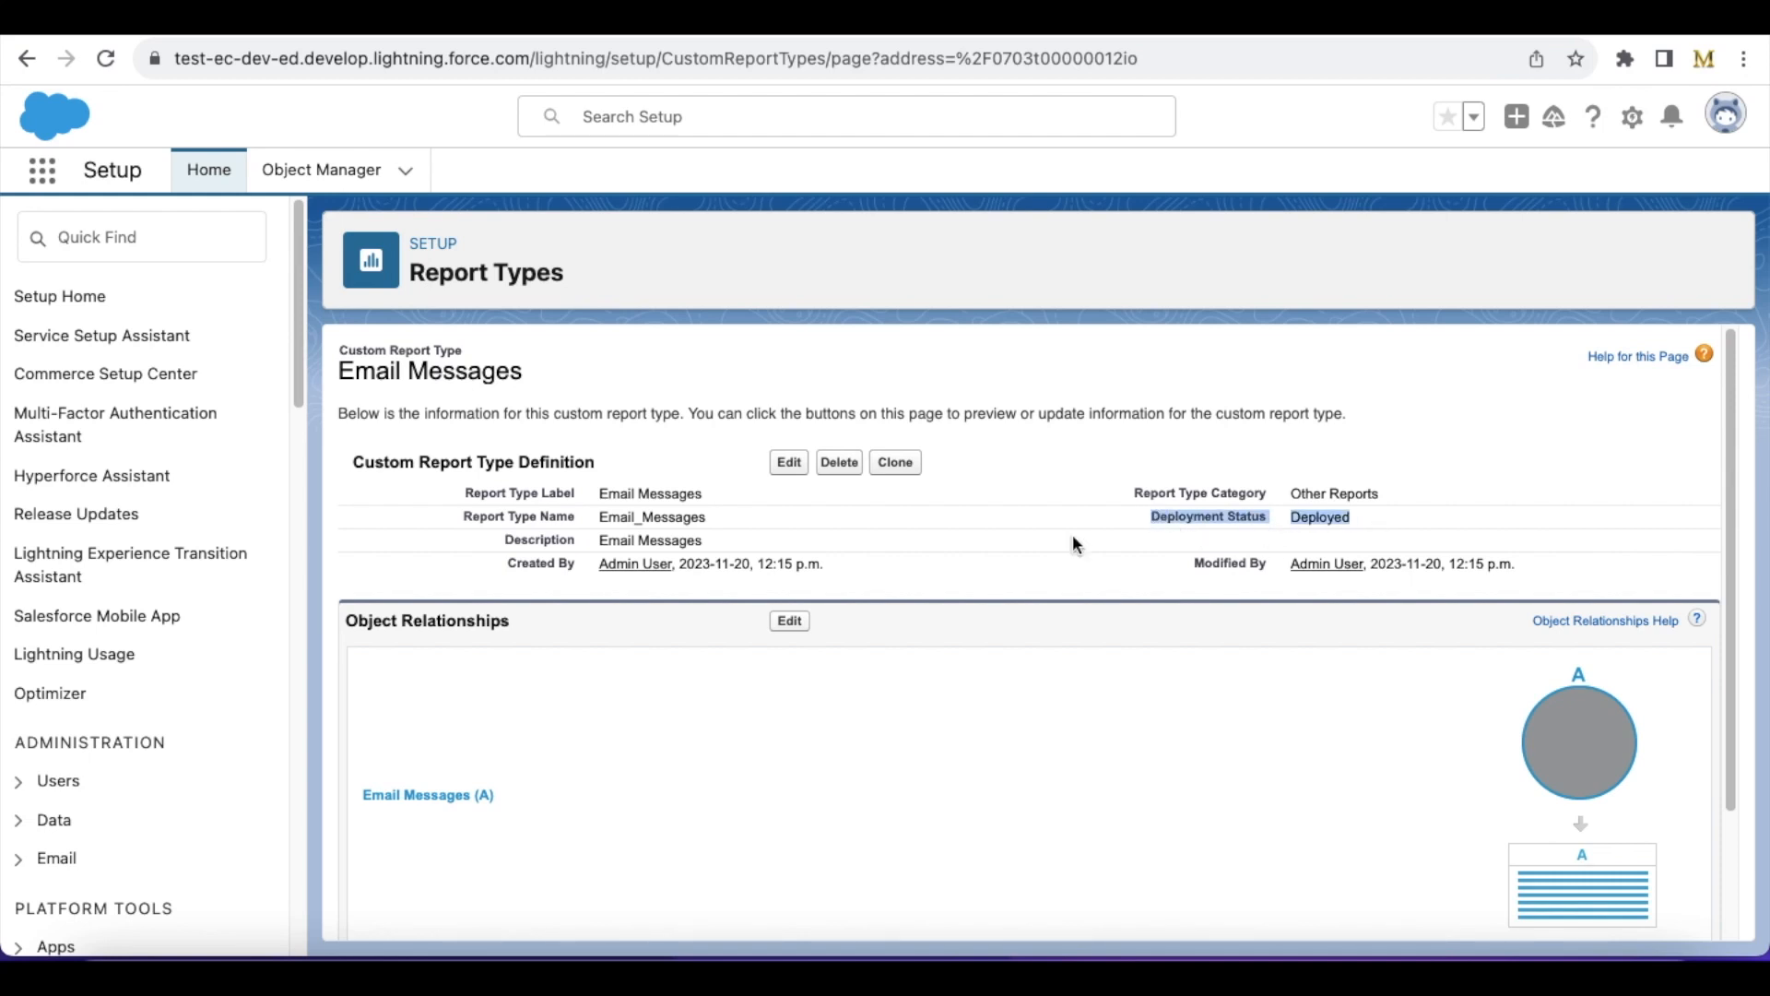
double_click(429, 371)
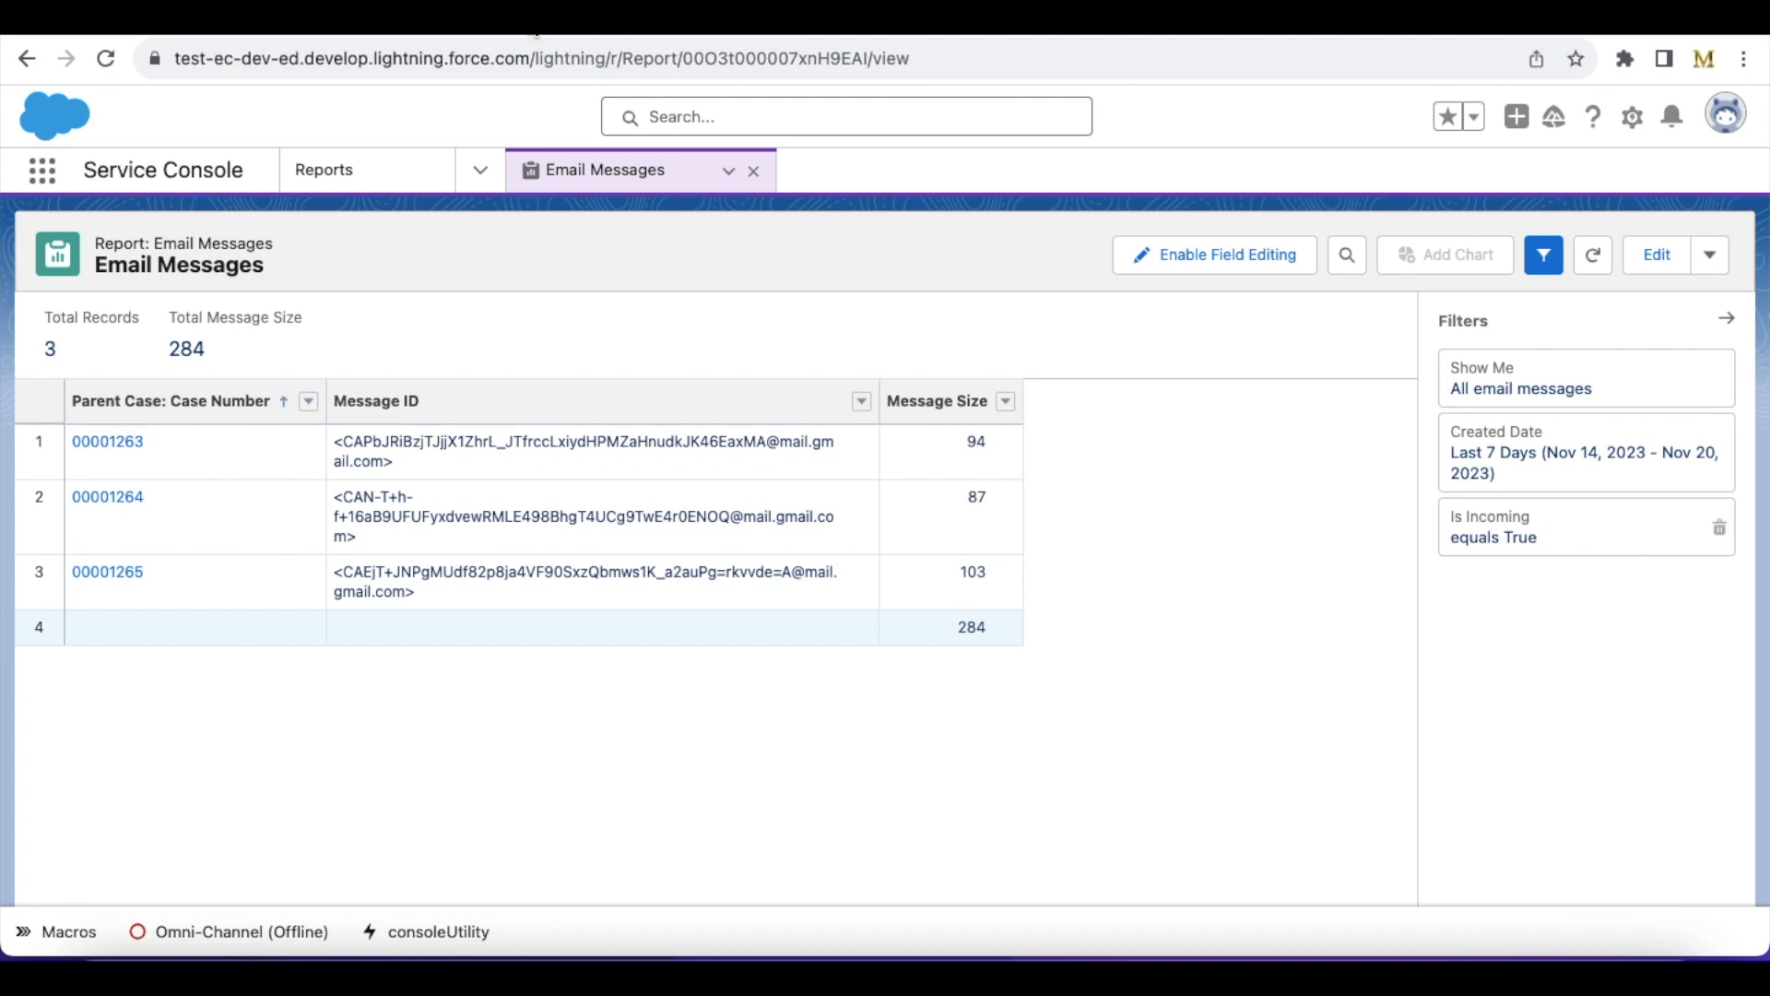
mouse_move(1473, 539)
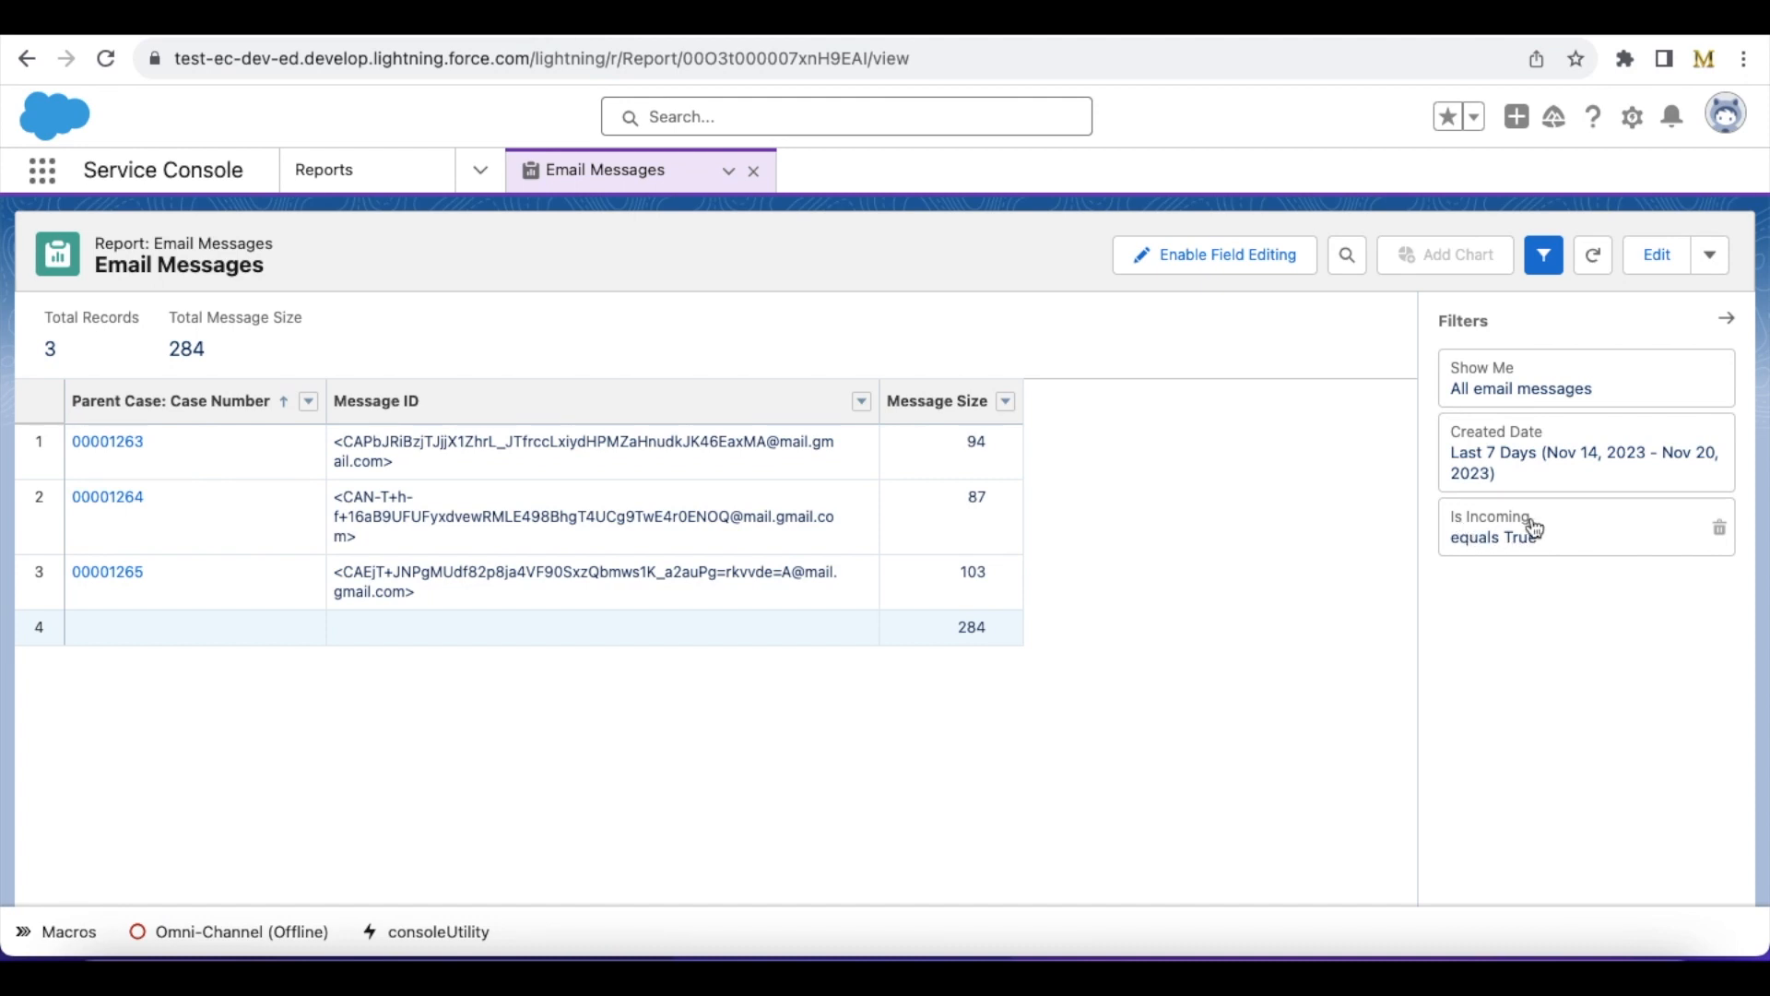
mouse_move(1573, 553)
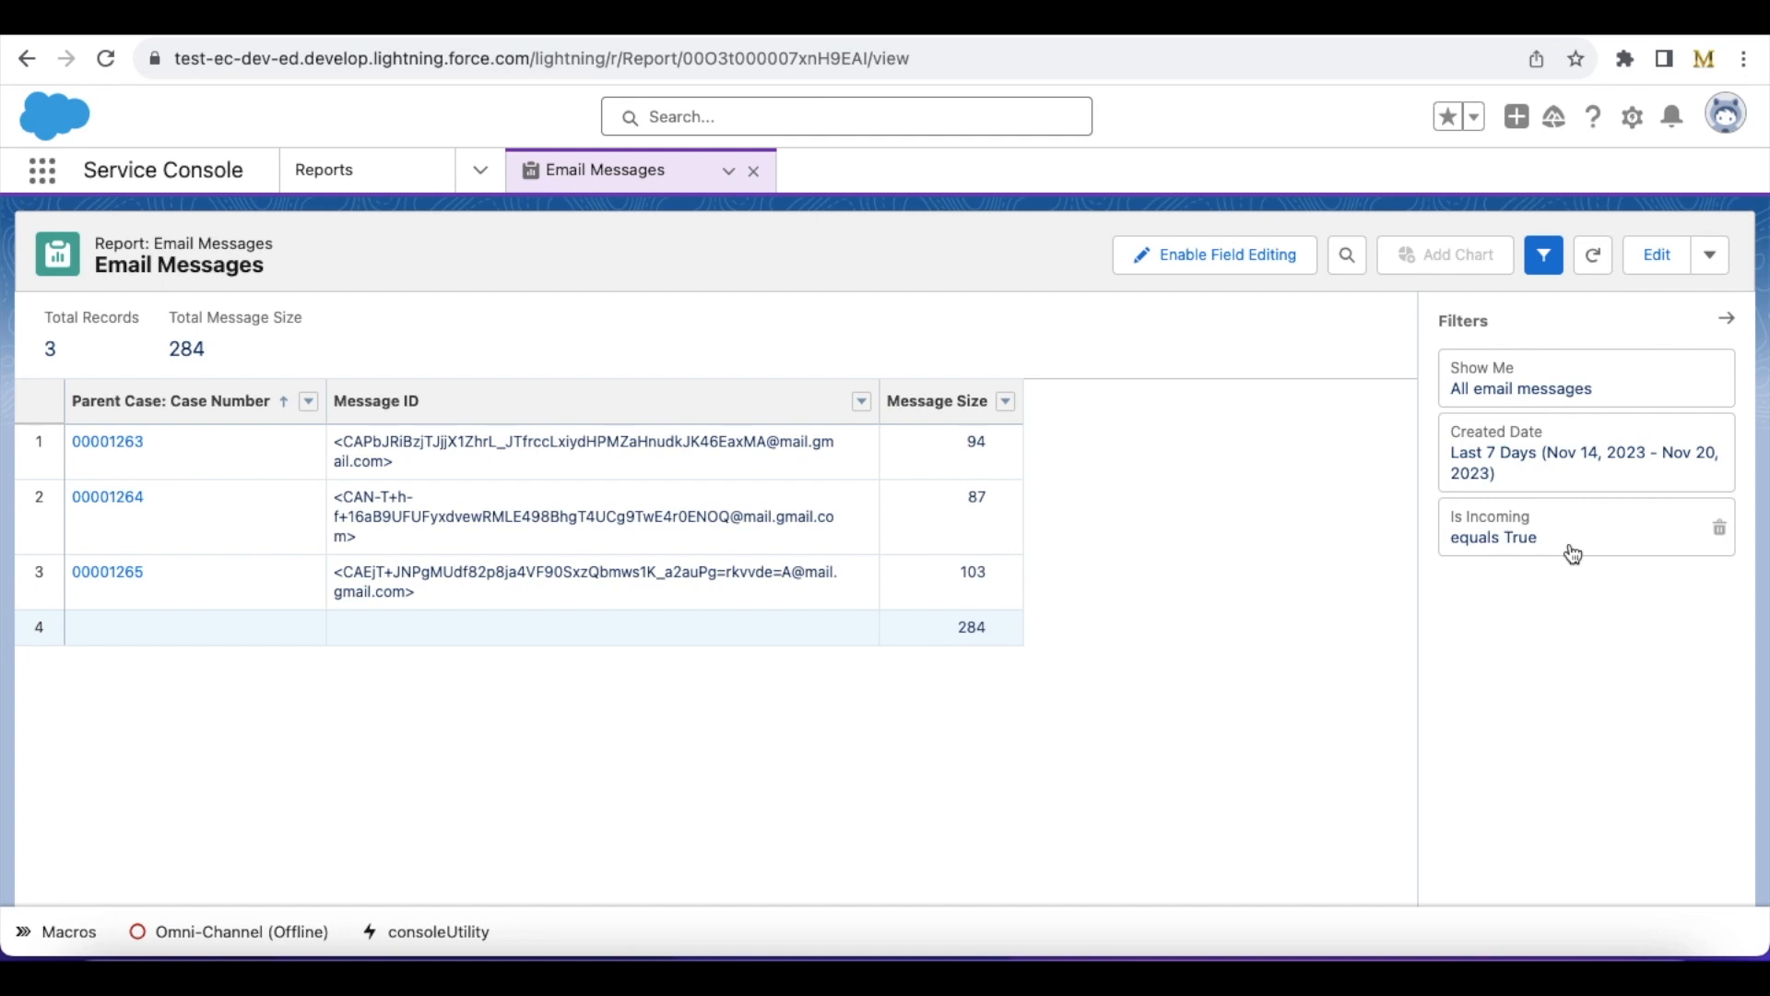
mouse_move(1490, 551)
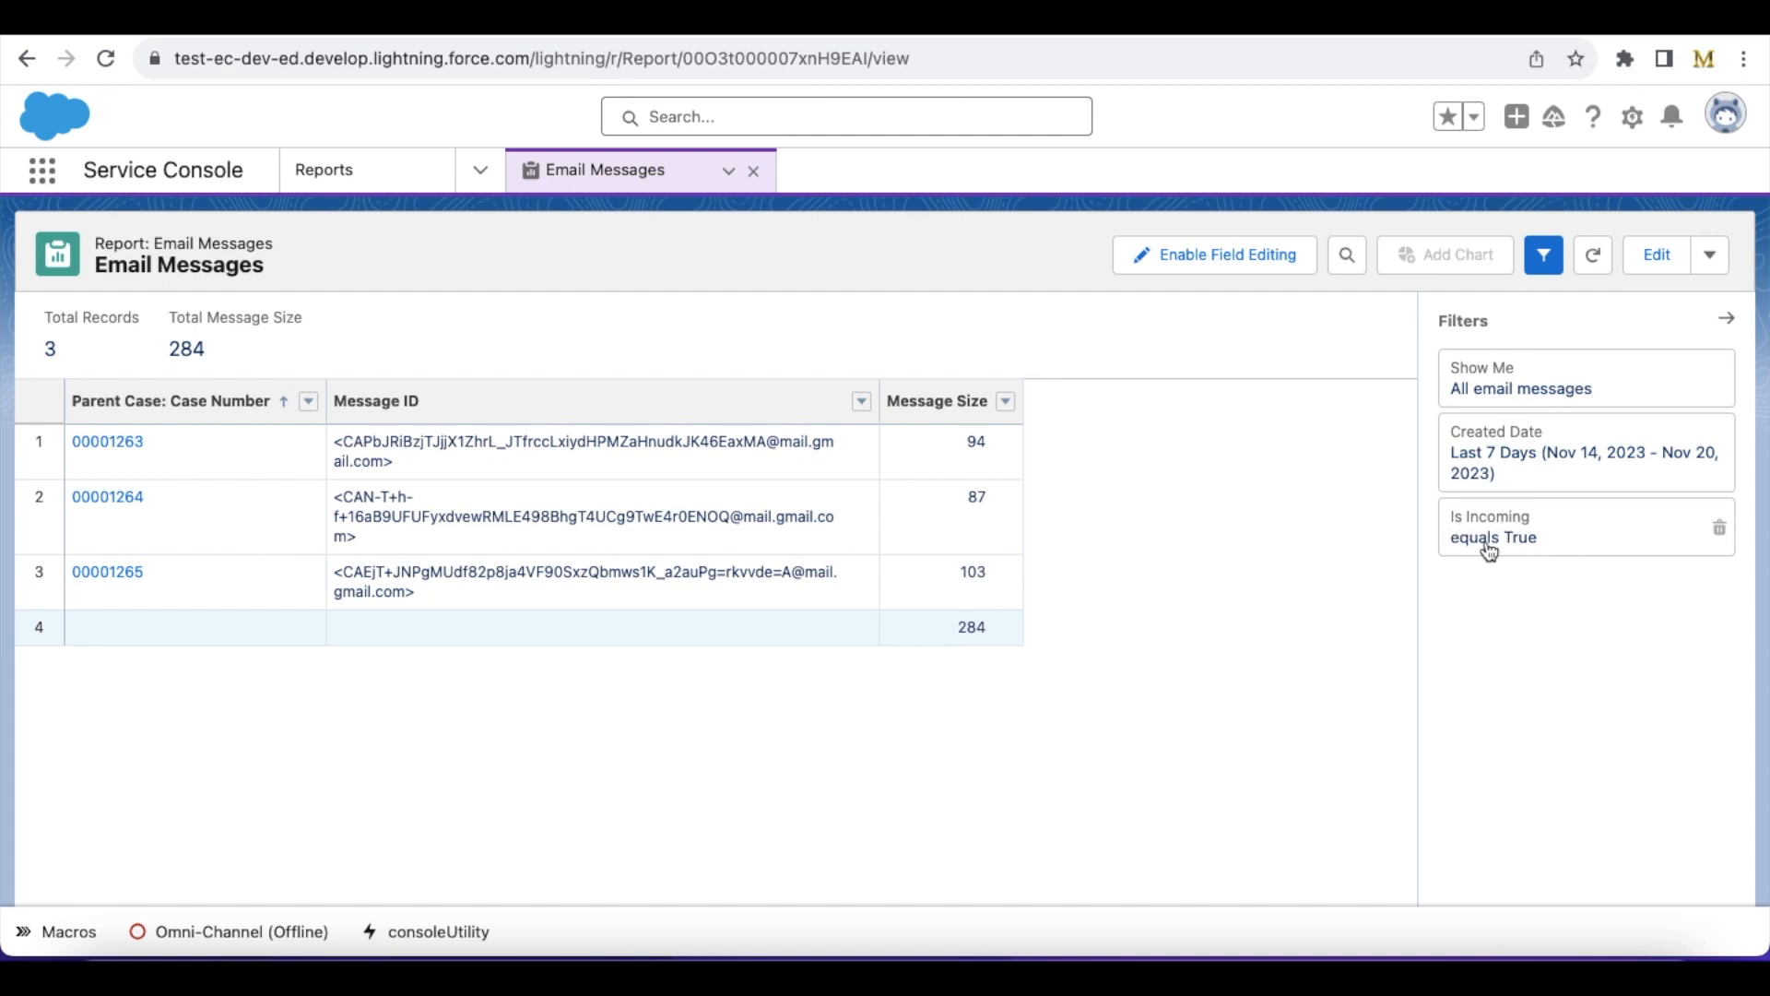
mouse_move(1538, 555)
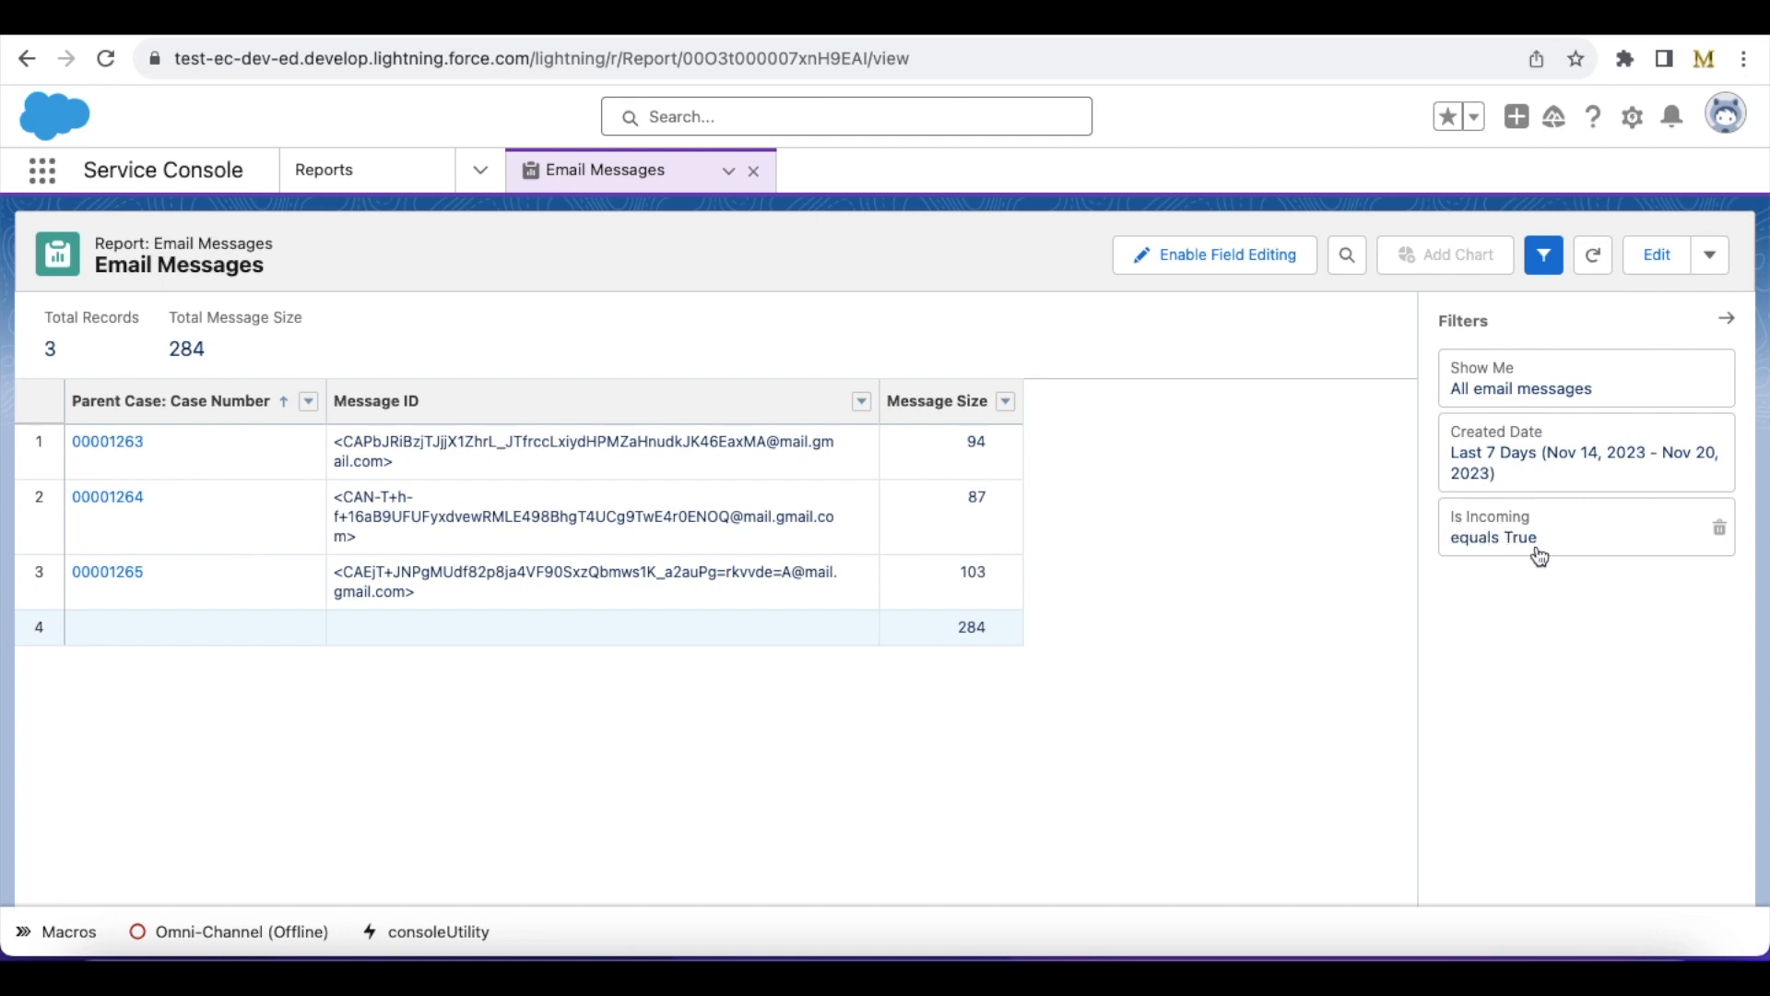